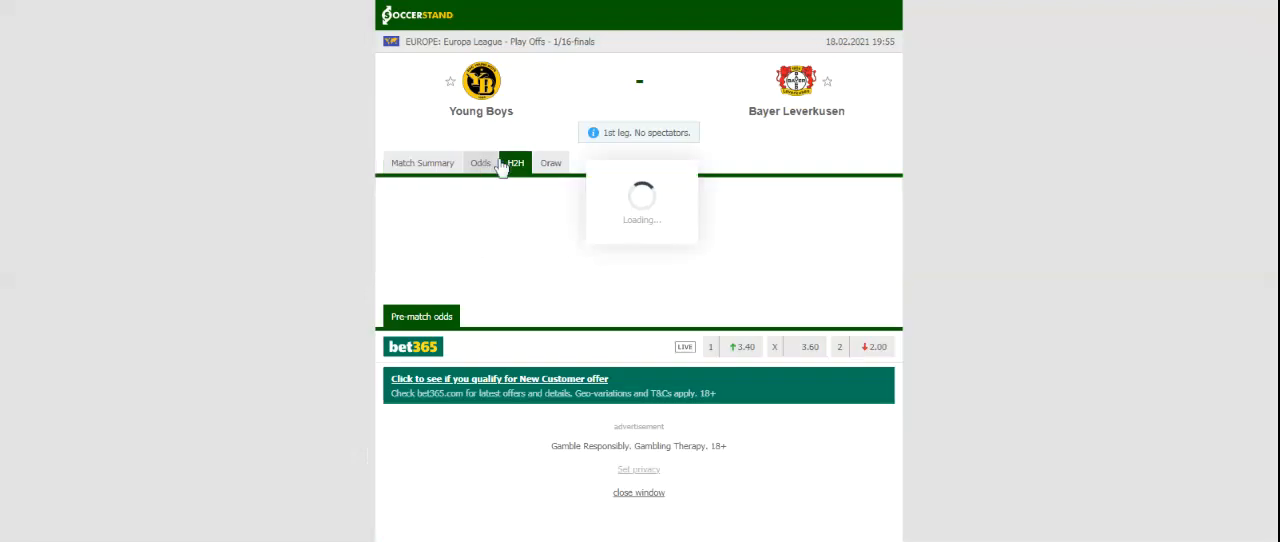
# Review the H2H tab with Bayer Leverkusen's expanded recent matches, then head to the Odds section
pyautogui.click(516, 162)
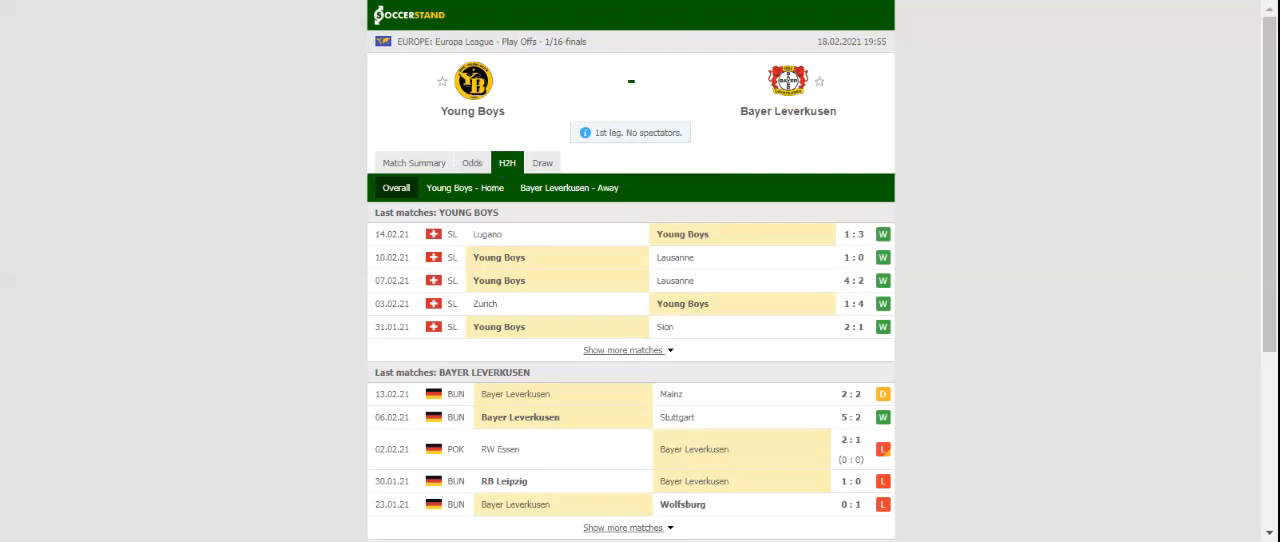
pyautogui.click(568, 188)
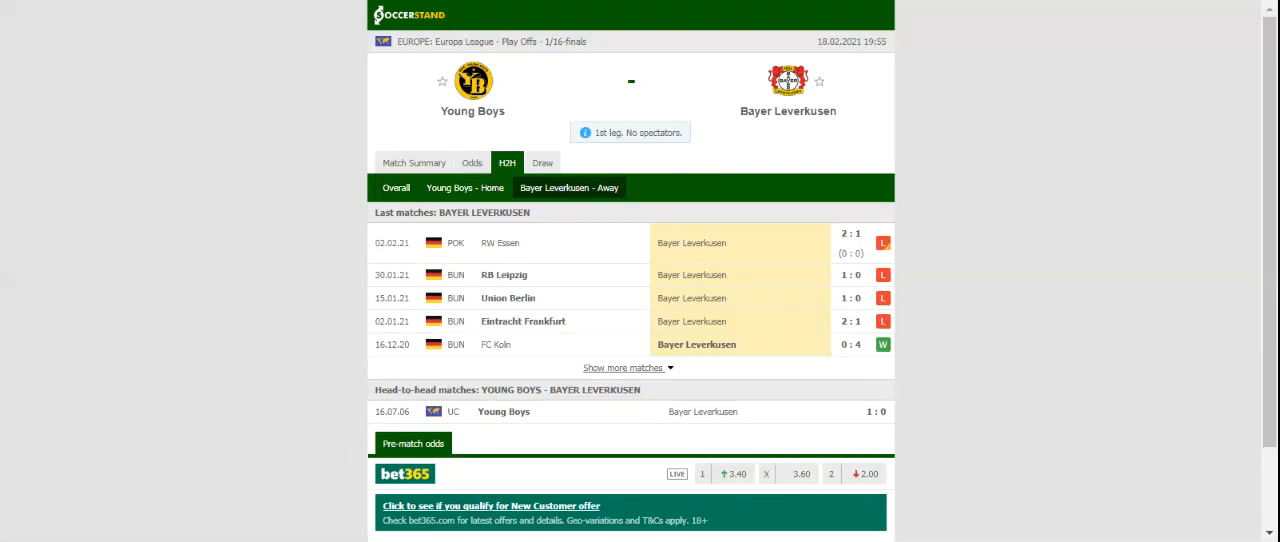
pyautogui.click(472, 162)
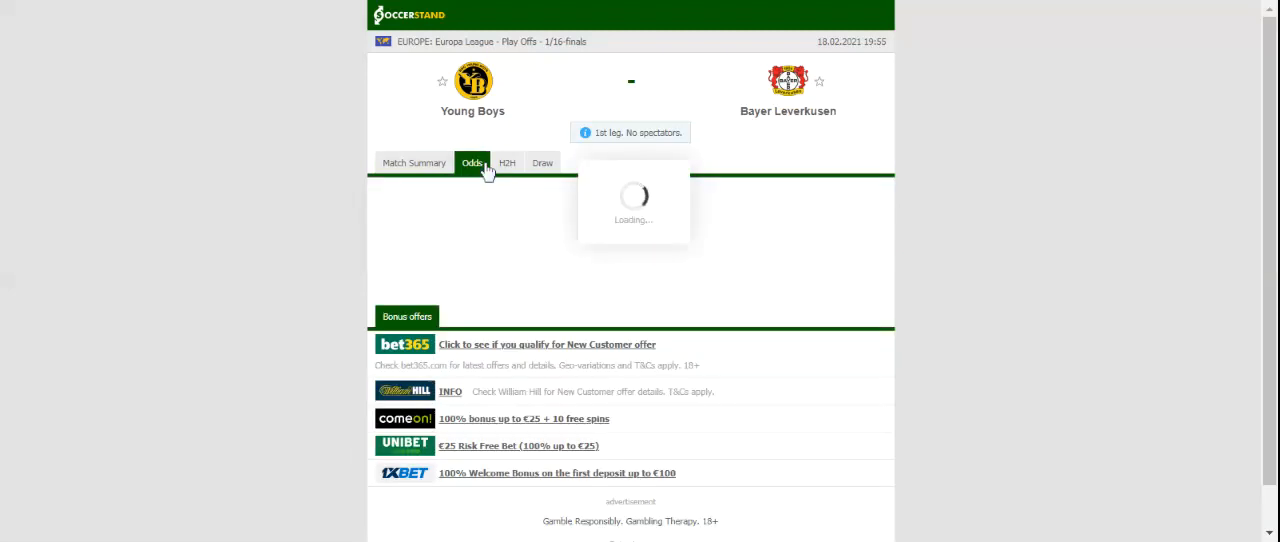
# Show the full-time 1X2 bookmaker odds for Young Boys vs Bayer Leverkusen
pyautogui.click(472, 162)
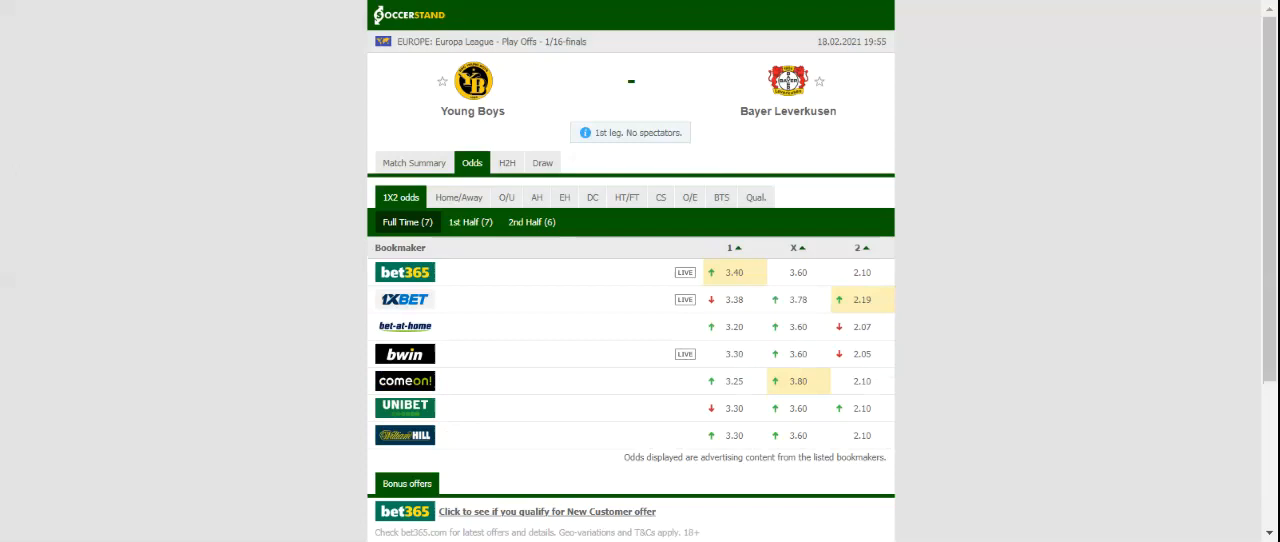
pyautogui.moveTo(410, 24)
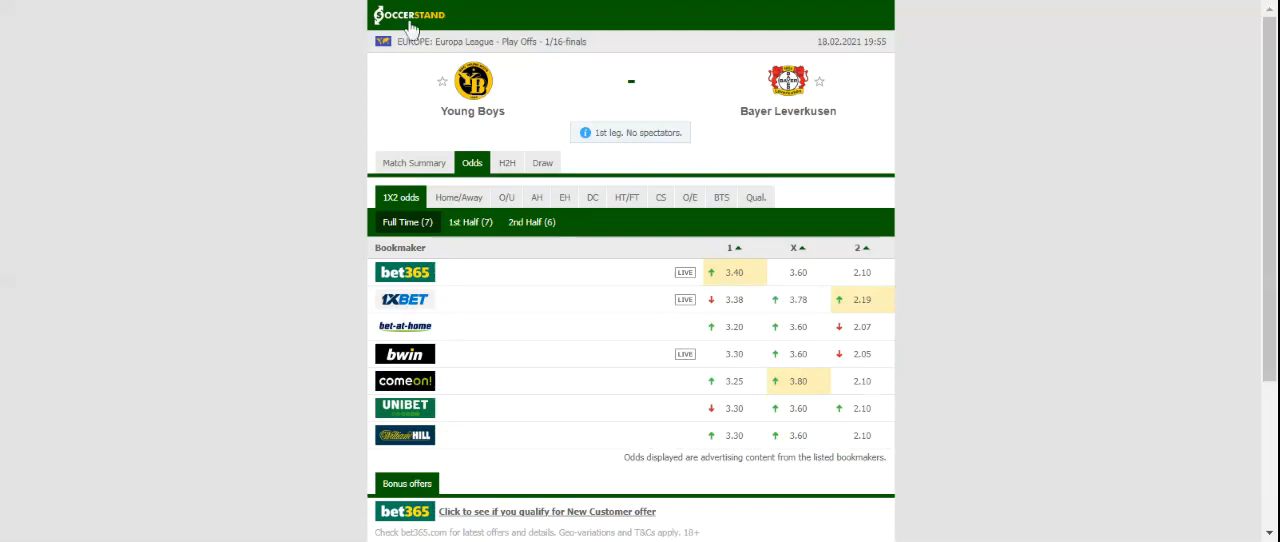